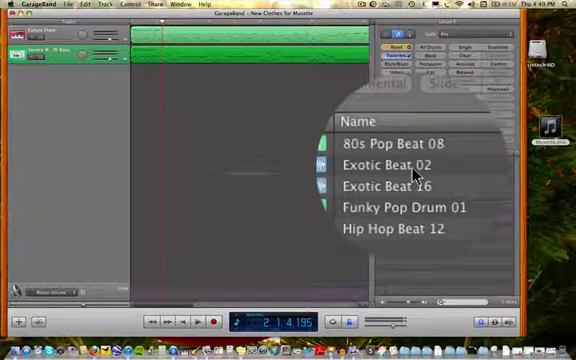
- Select the Exotic Beat 02 loop in the Loop Browser's favorites results
click(400, 164)
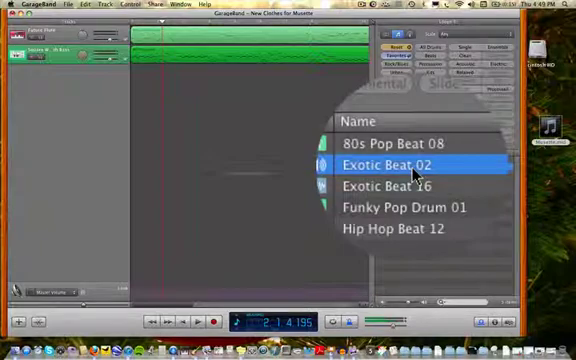